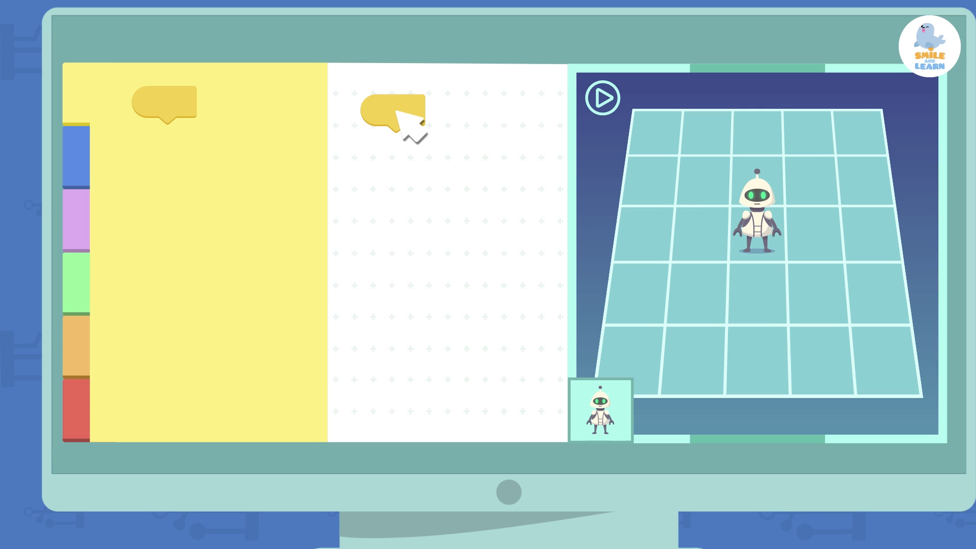
Switch the block palette to the purple category, leaving the workspace empty
{"action": "left_click", "coordinate": [75, 337]}
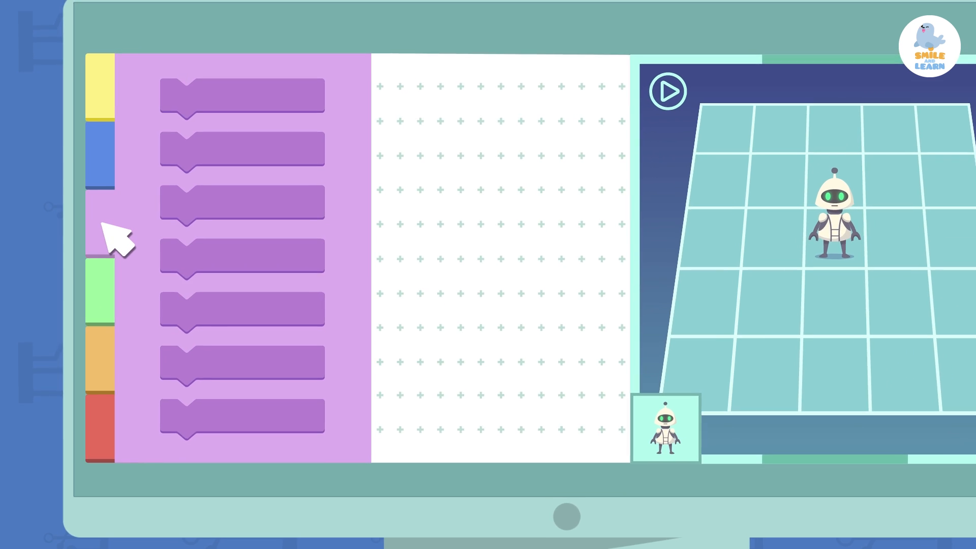
Bring up the orange category to attach the stop block under the move-down-6 block
{"action": "left_click", "coordinate": [98, 152]}
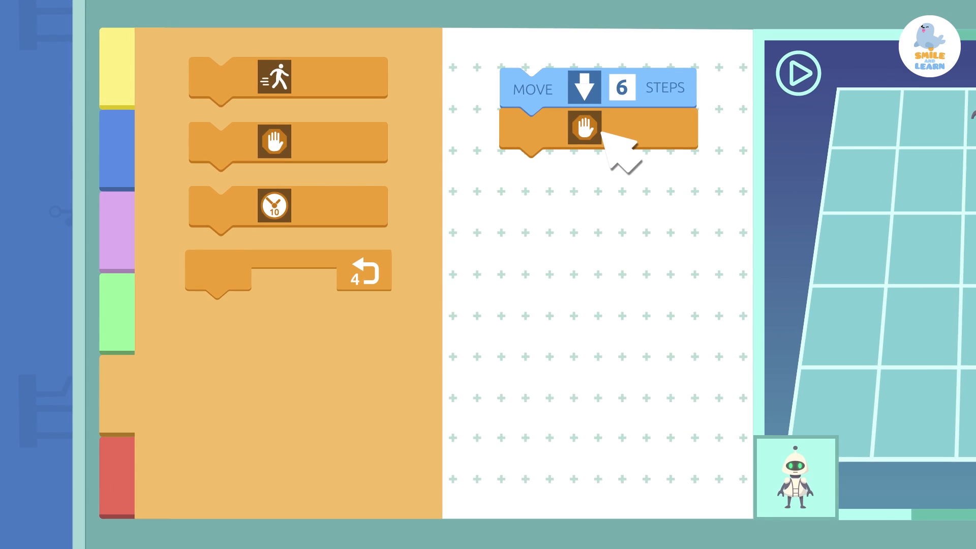
Show the blue motion category with up, down, left, right and turn blocks
{"action": "left_click", "coordinate": [800, 71]}
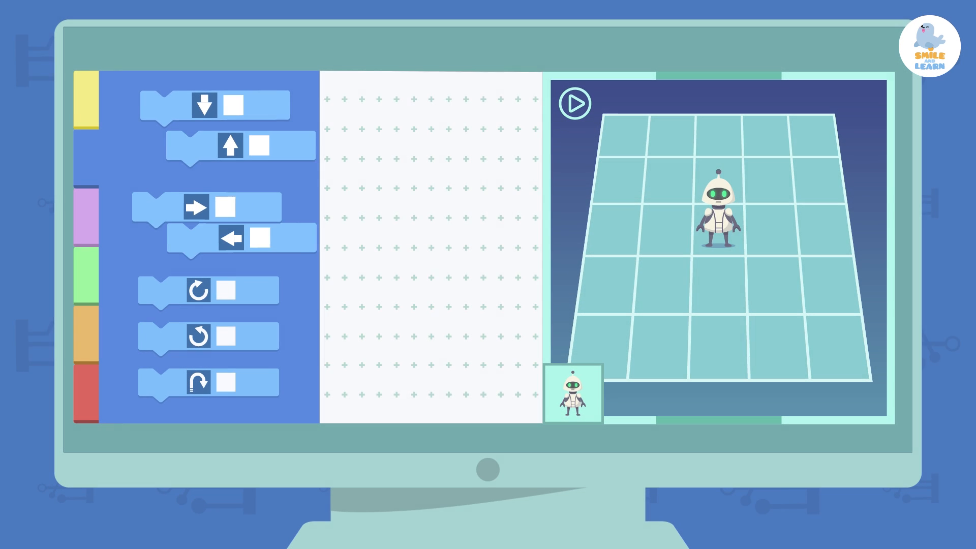
Drag movement blocks into the program: move down 2, turn 1, move right 2
{"action": "left_click_drag", "start_coordinate": [205, 105], "coordinate": [433, 105]}
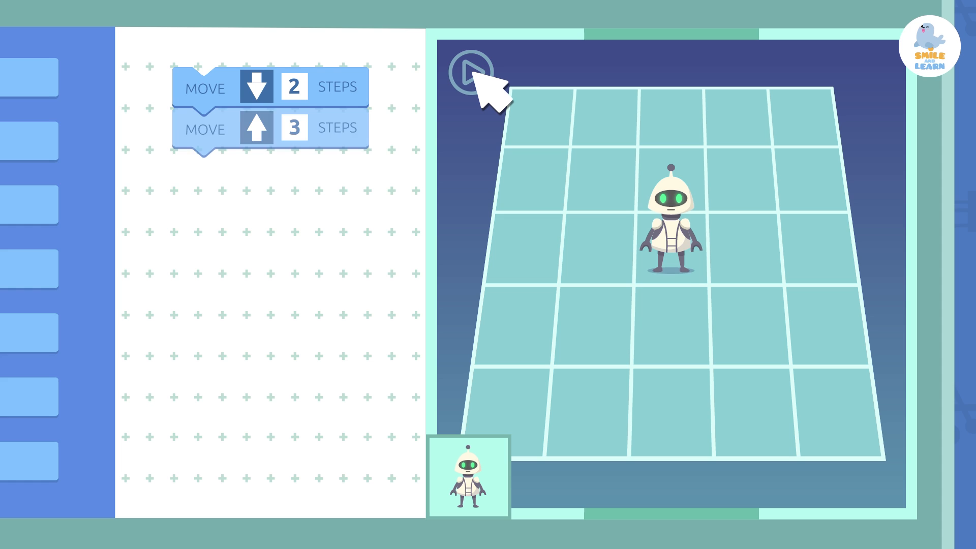
{"action": "left_click", "coordinate": [465, 68]}
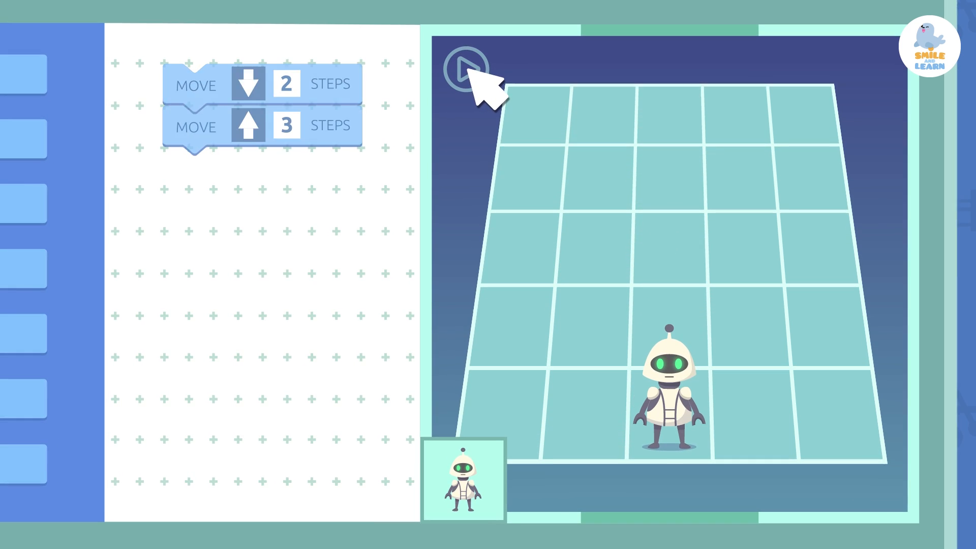
{"action": "left_click", "coordinate": [464, 68]}
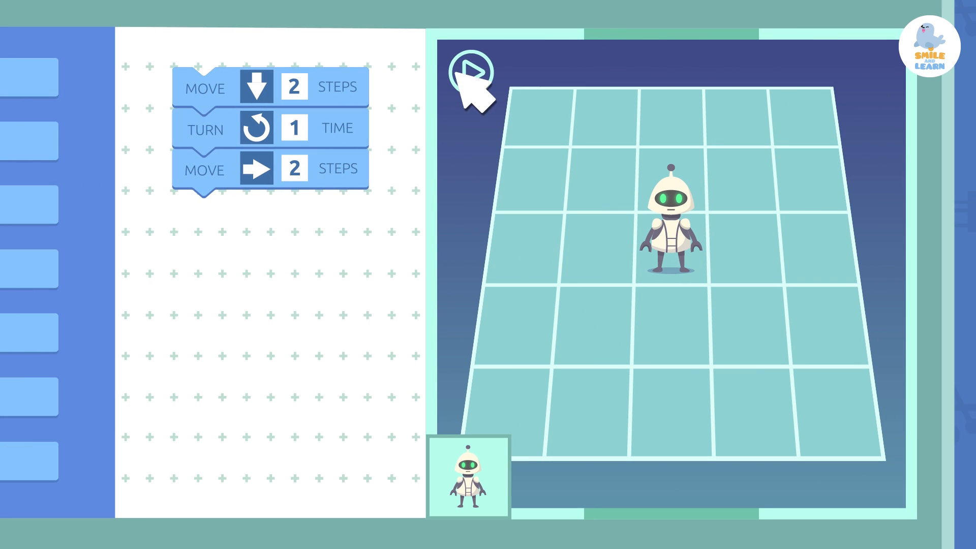
Run the three-block program so the robot walks down two squares then right to the corner
{"action": "left_click", "coordinate": [465, 67]}
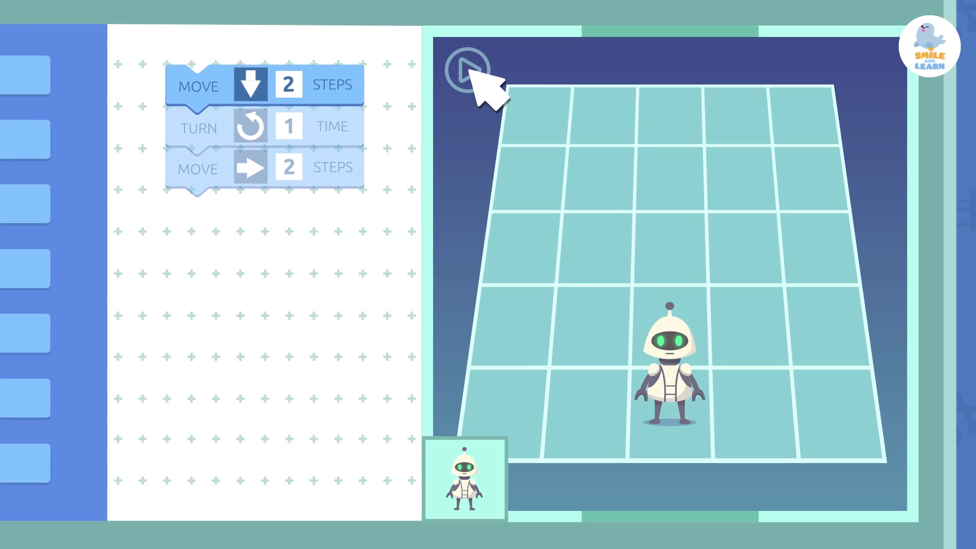
{"action": "left_click", "coordinate": [462, 67]}
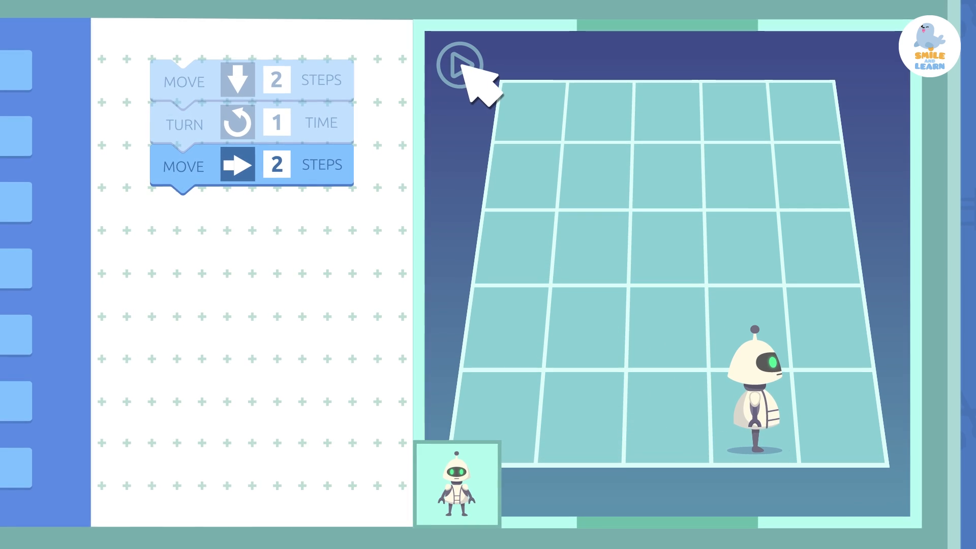
{"action": "left_click", "coordinate": [457, 62]}
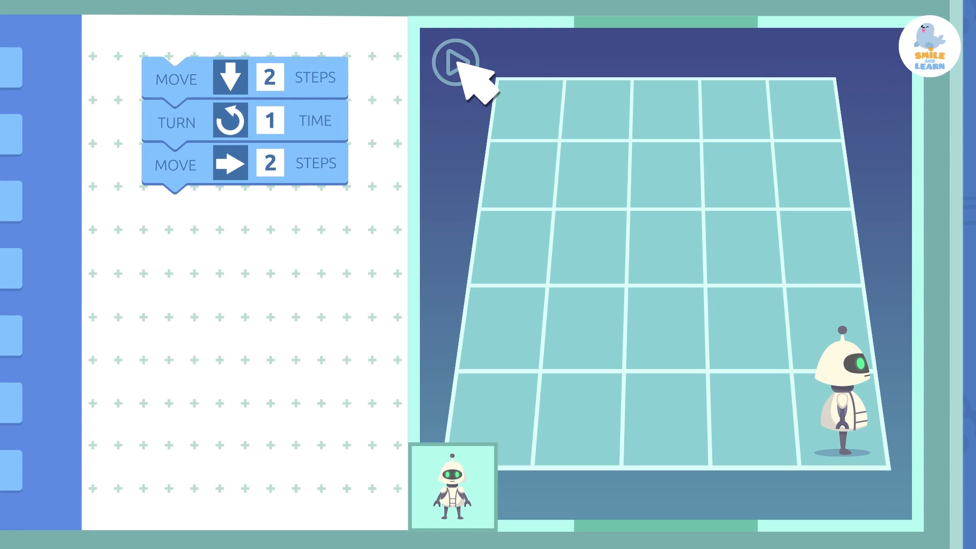
{"action": "left_click", "coordinate": [455, 59]}
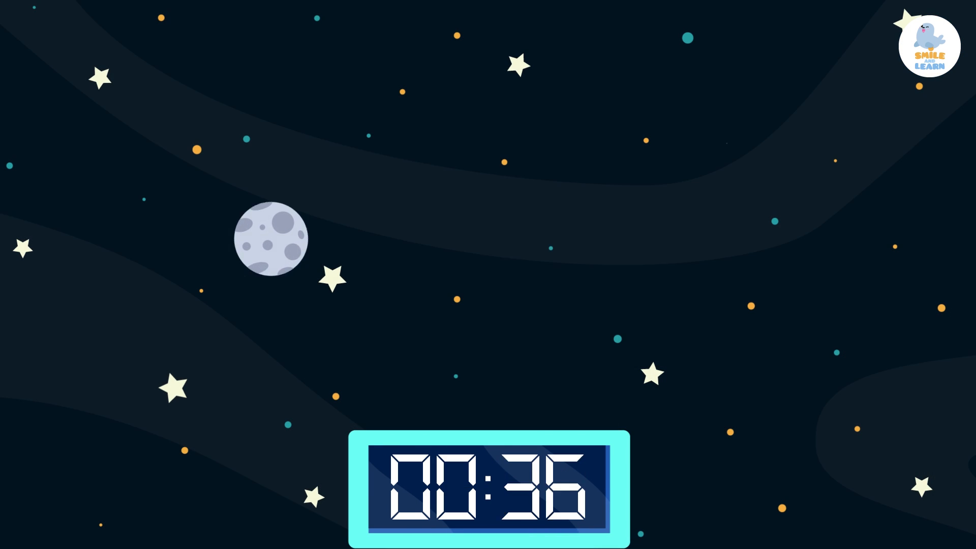